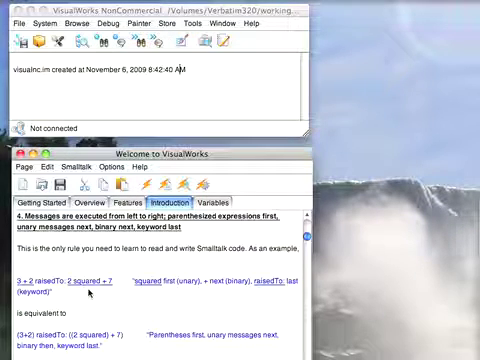
scroll(down, 3)
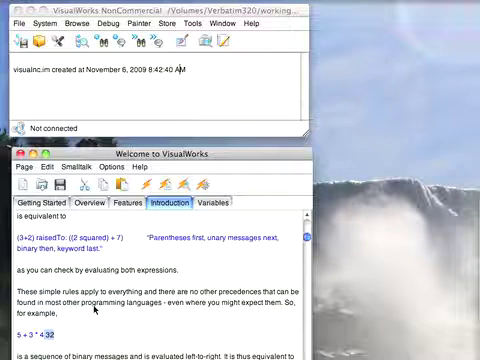
scroll(down, 3)
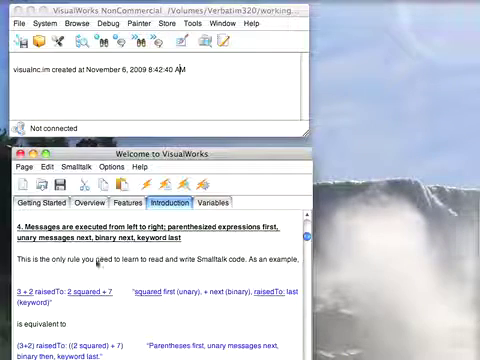
scroll(down, 3)
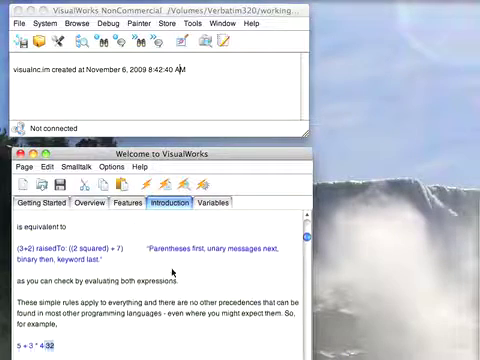
scroll(down, 3)
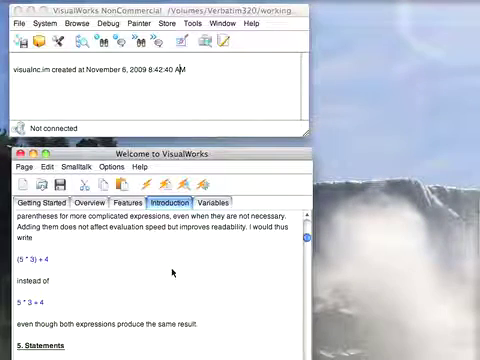
scroll(down, 3)
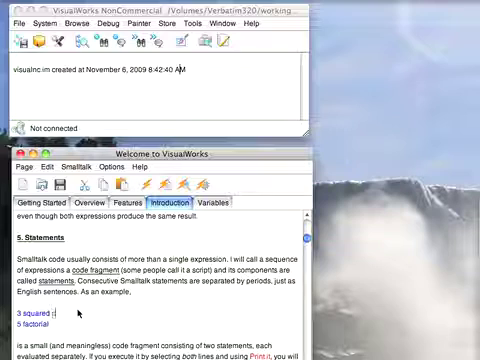
text(cubed)
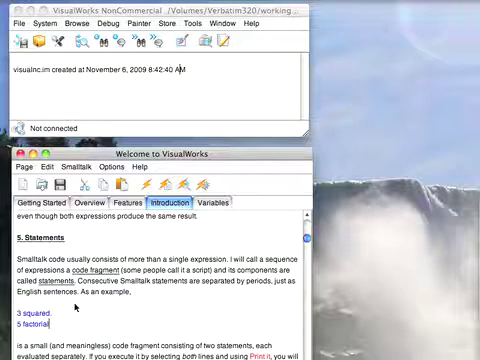
scroll(down, 3)
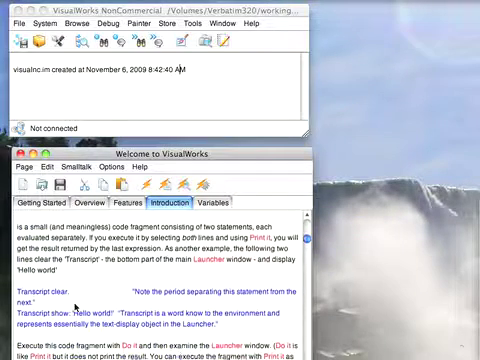
scroll(down, 3)
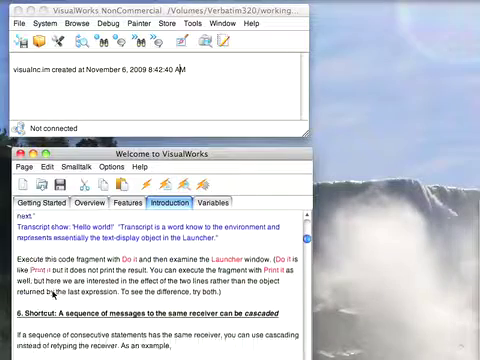
scroll(down, 3)
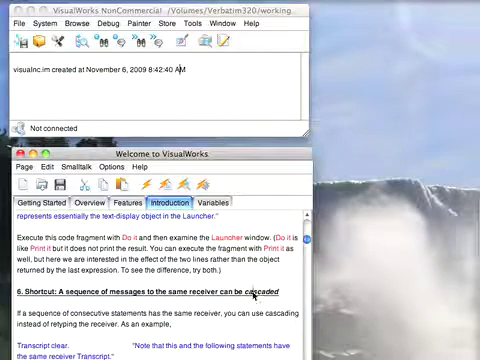
scroll(down, 3)
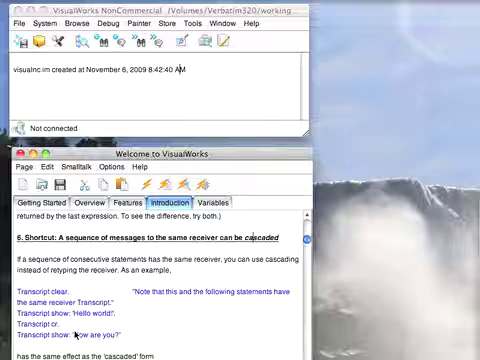
scroll(down, 3)
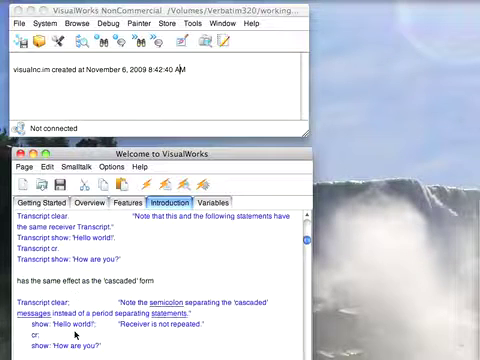
scroll(down, 3)
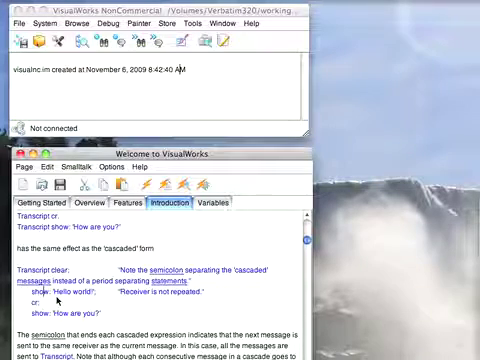
scroll(down, 3)
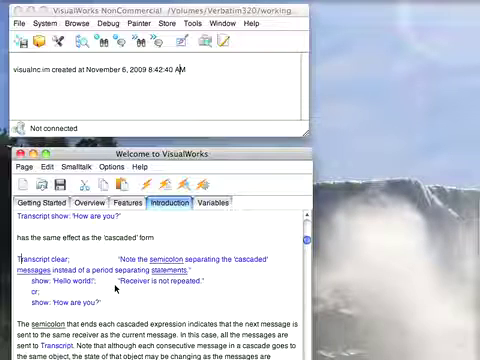
scroll(down, 3)
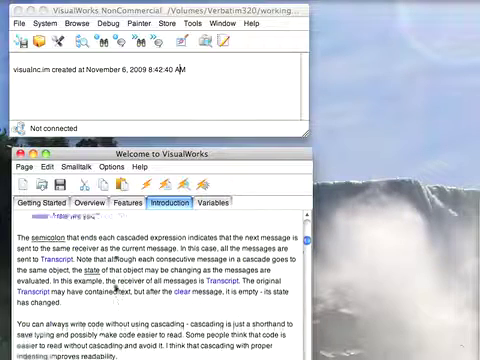
scroll(down, 3)
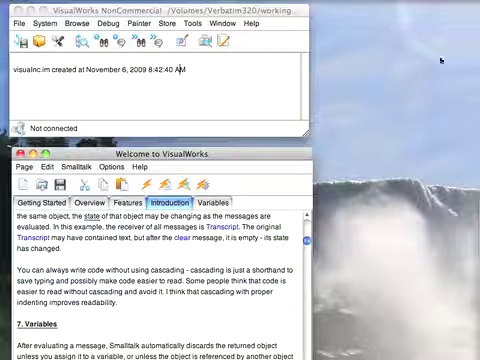